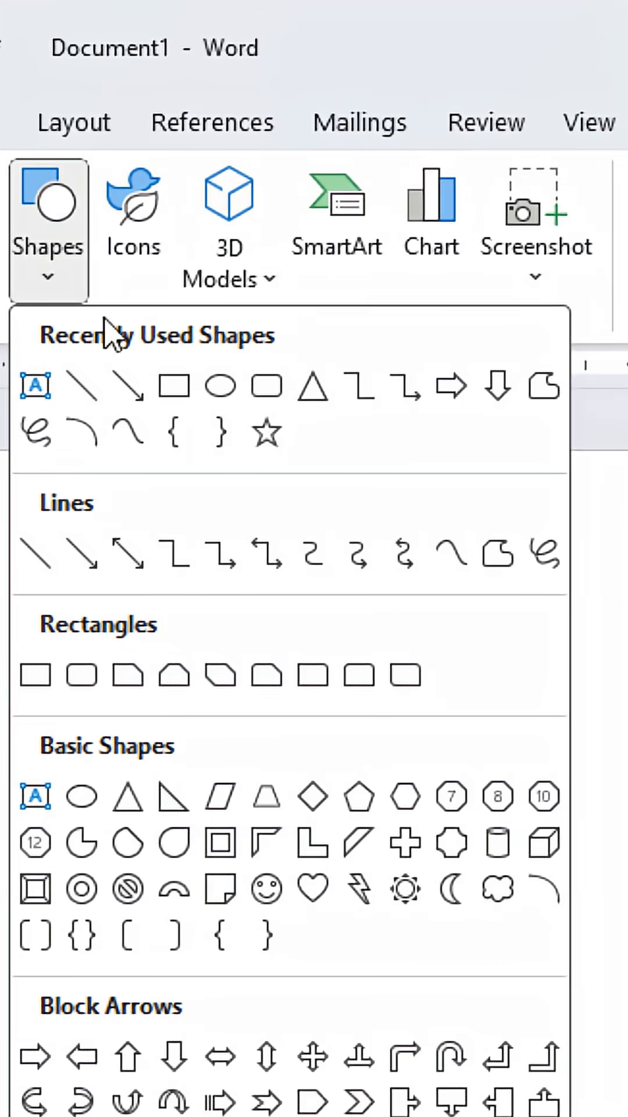
mouse_move(222, 386)
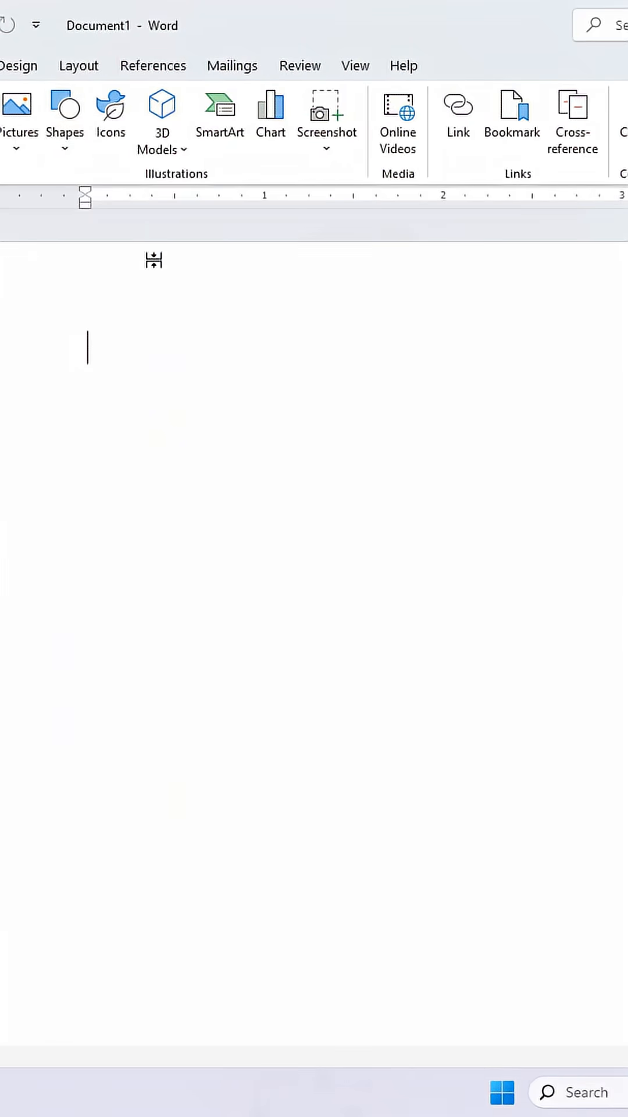
Draw a blue rectangle, then open the shapes gallery for the oval.
drag(264, 419, 476, 624)
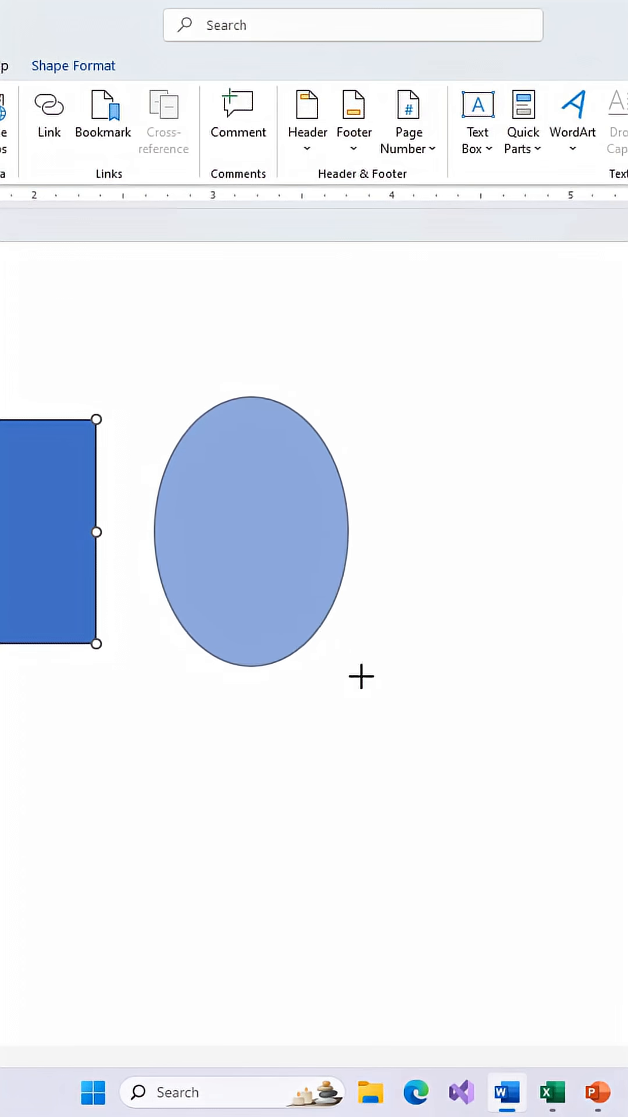
click(258, 530)
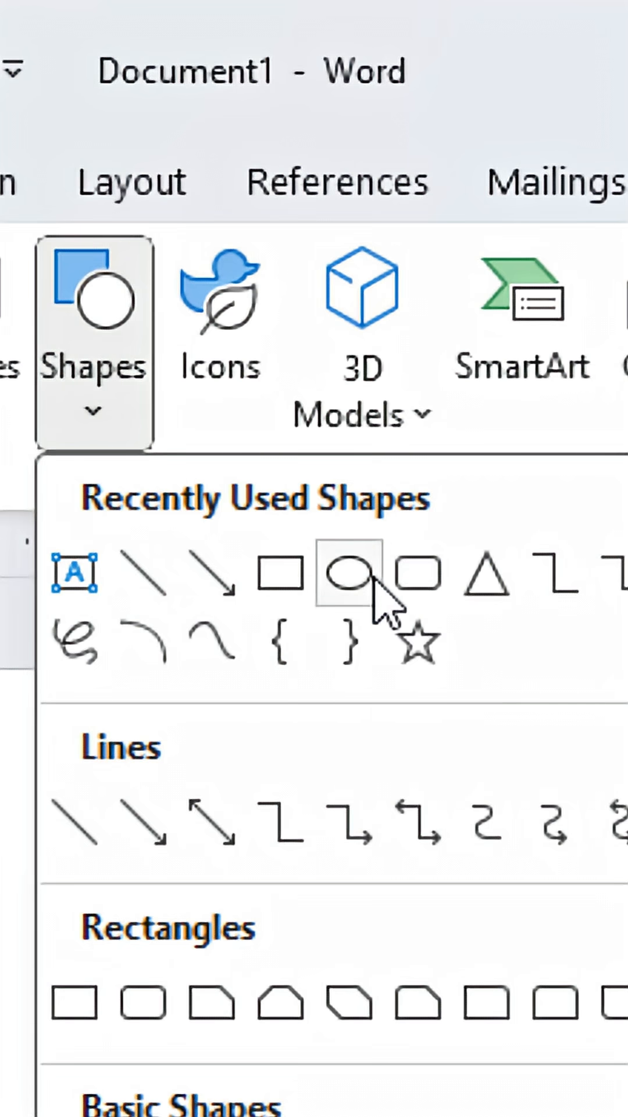
mouse_move(346, 577)
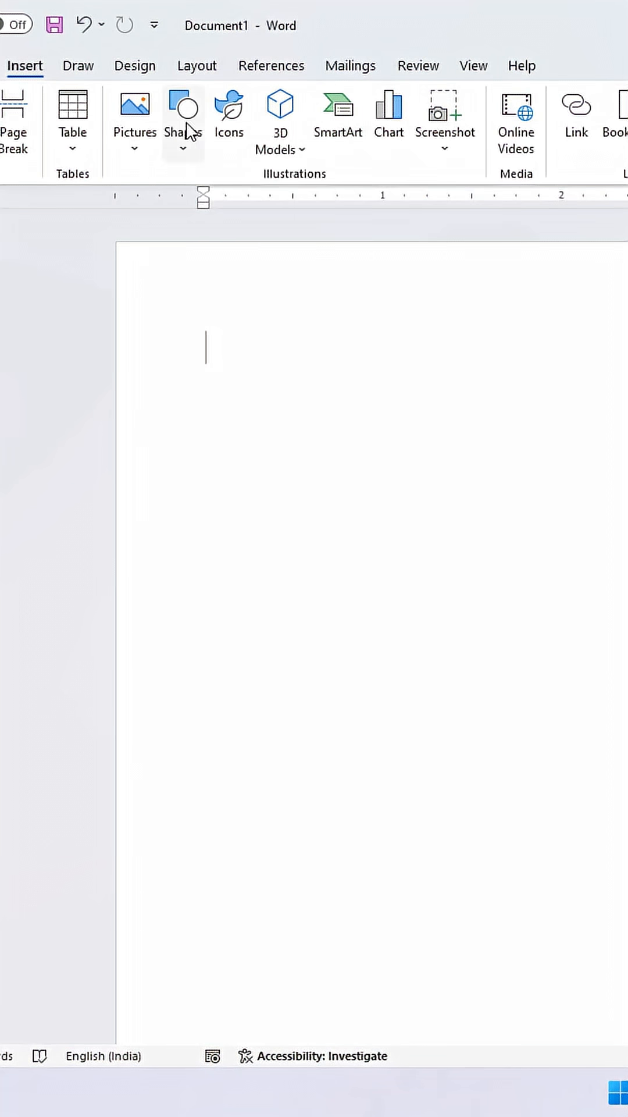
Select the Oval shape and Shift-drag a solid blue circle on the page.
click(183, 114)
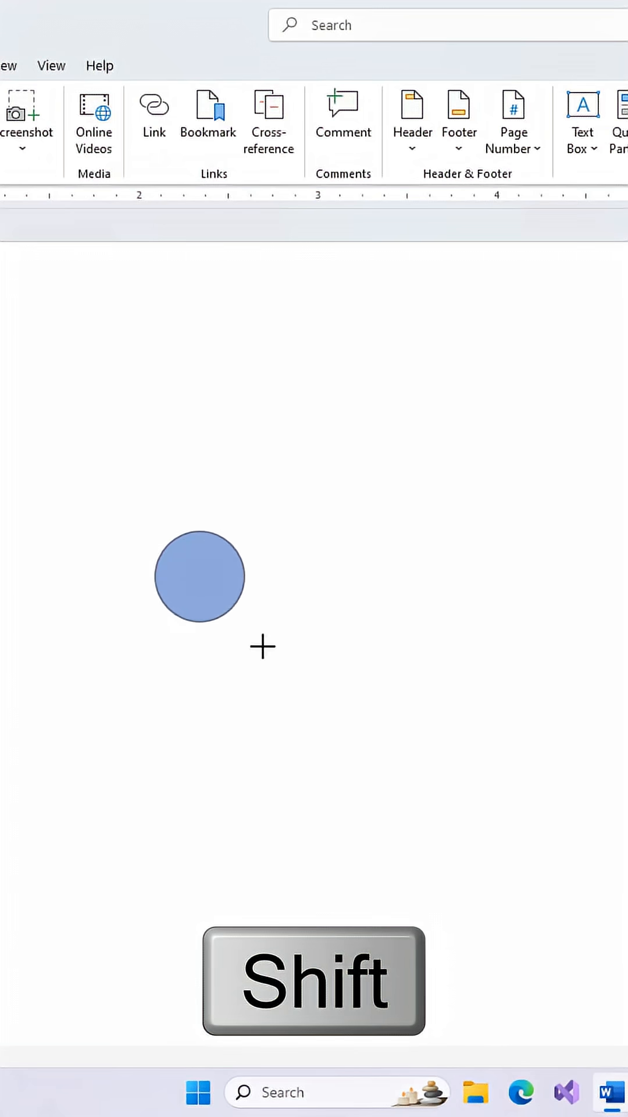
drag(262, 646, 425, 841)
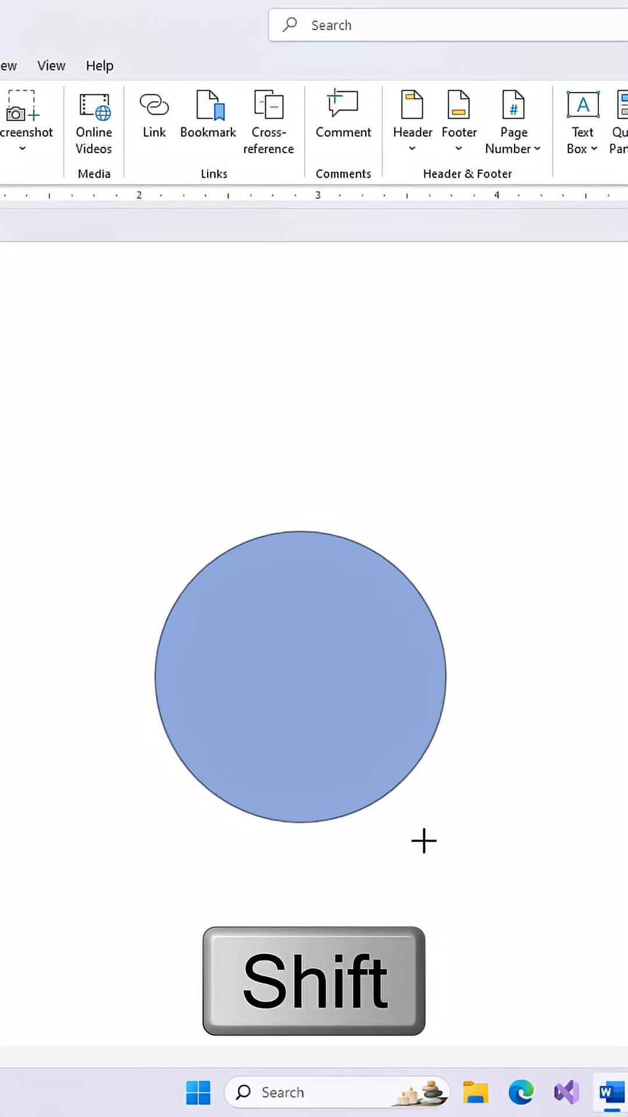
click(300, 673)
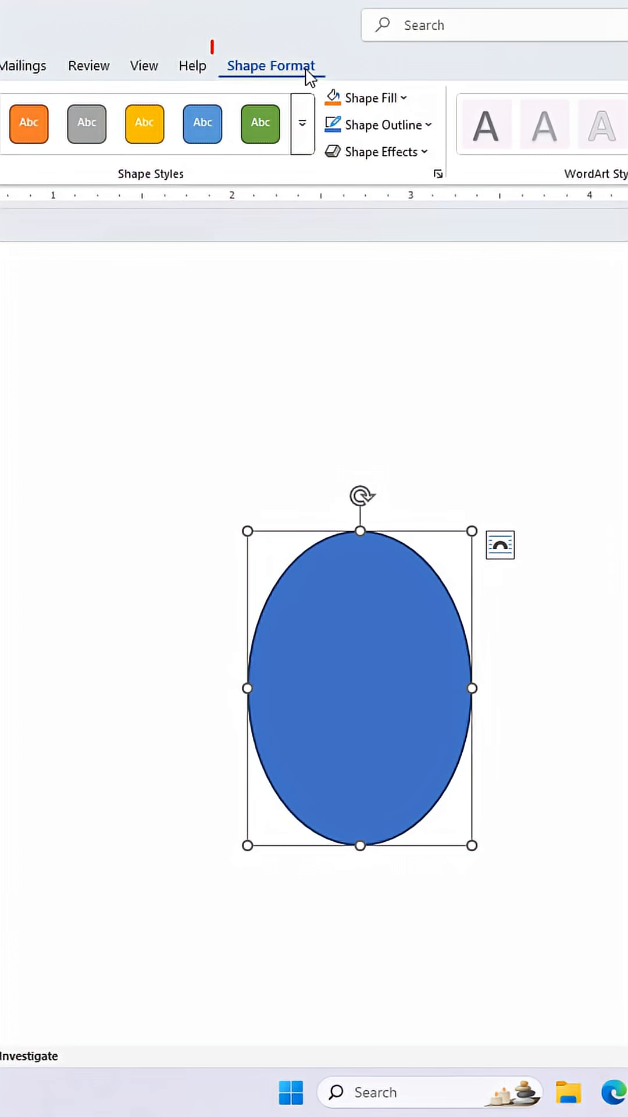
Check the oval's size on Shape Format: 1.75 in high, 1.25 in wide.
click(271, 66)
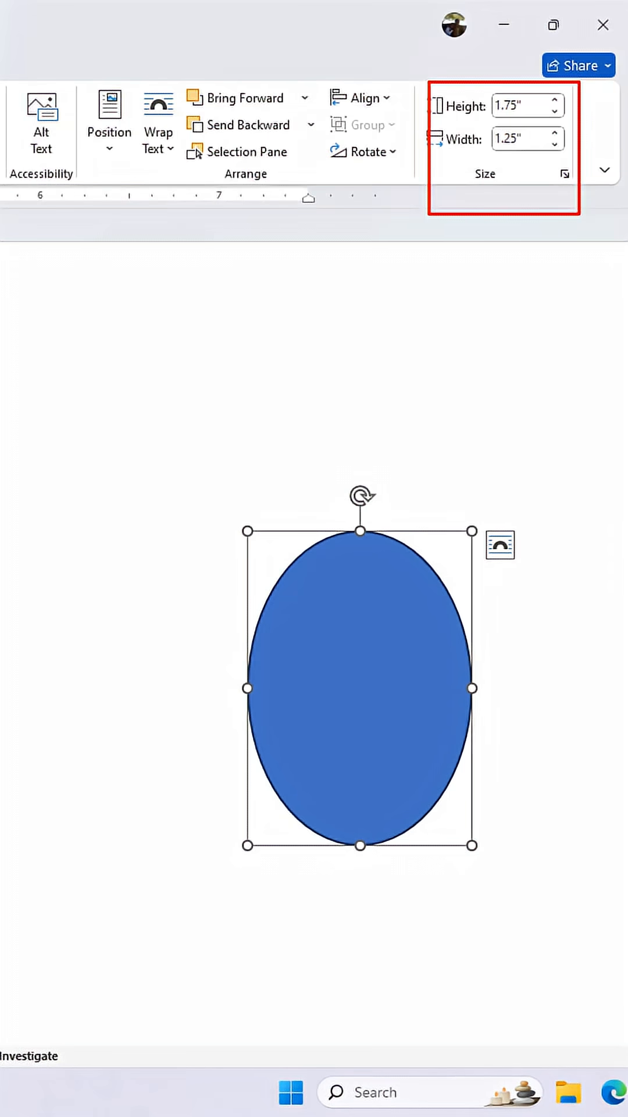
click(88, 115)
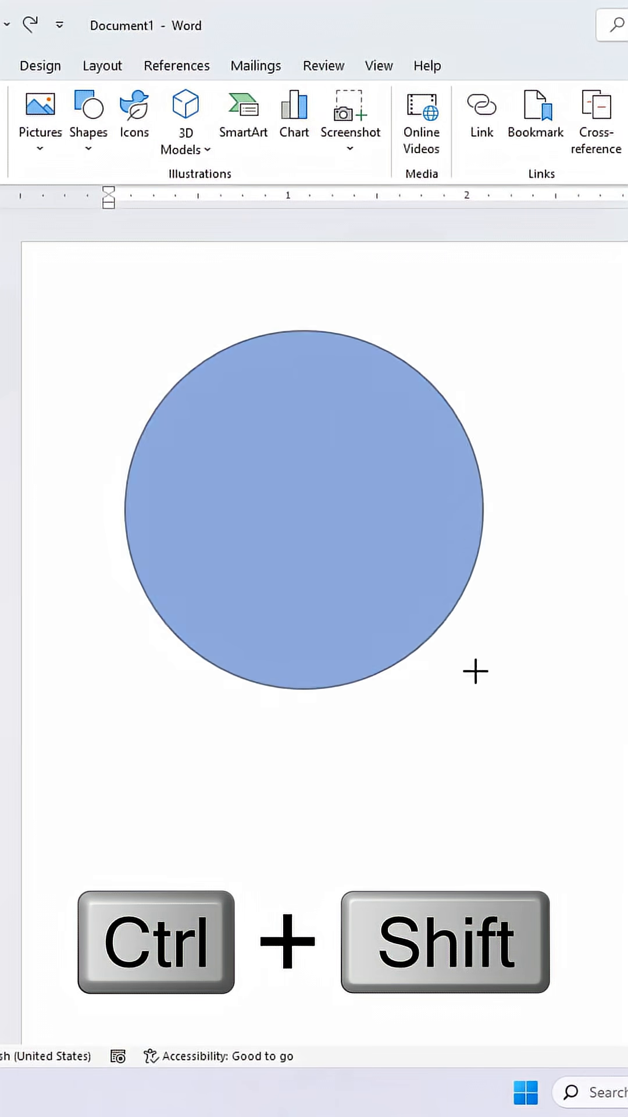
Select the Oval shape again for the inner circles.
click(299, 505)
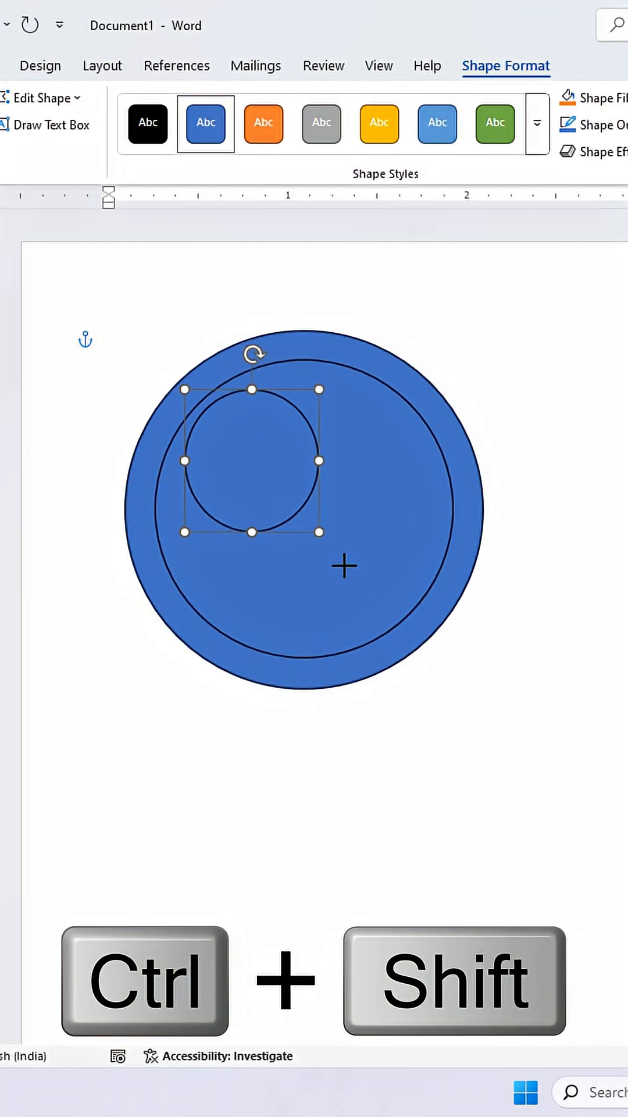
Draw a circle from the shared centre, then Ctrl+Shift-resize it to medium size.
drag(318, 532, 426, 630)
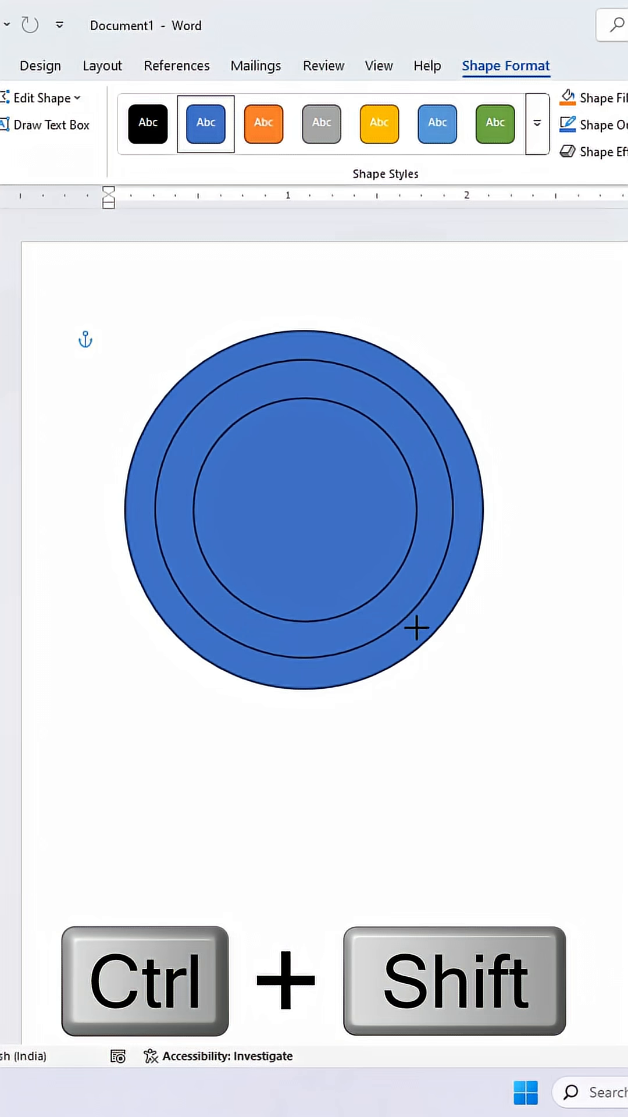
drag(415, 628, 341, 563)
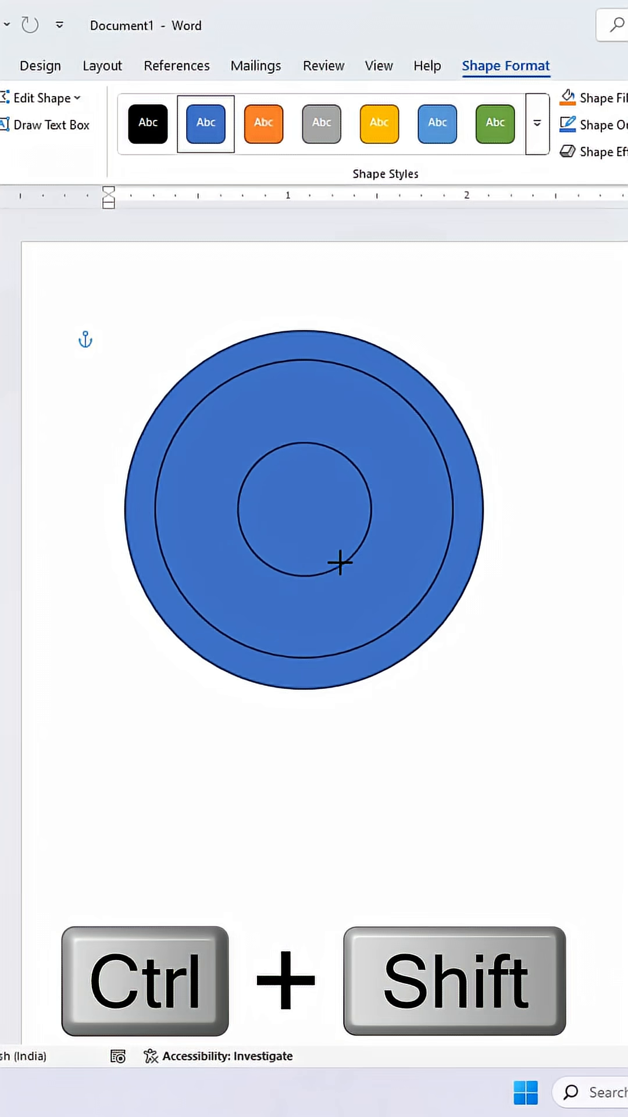
drag(340, 562, 435, 640)
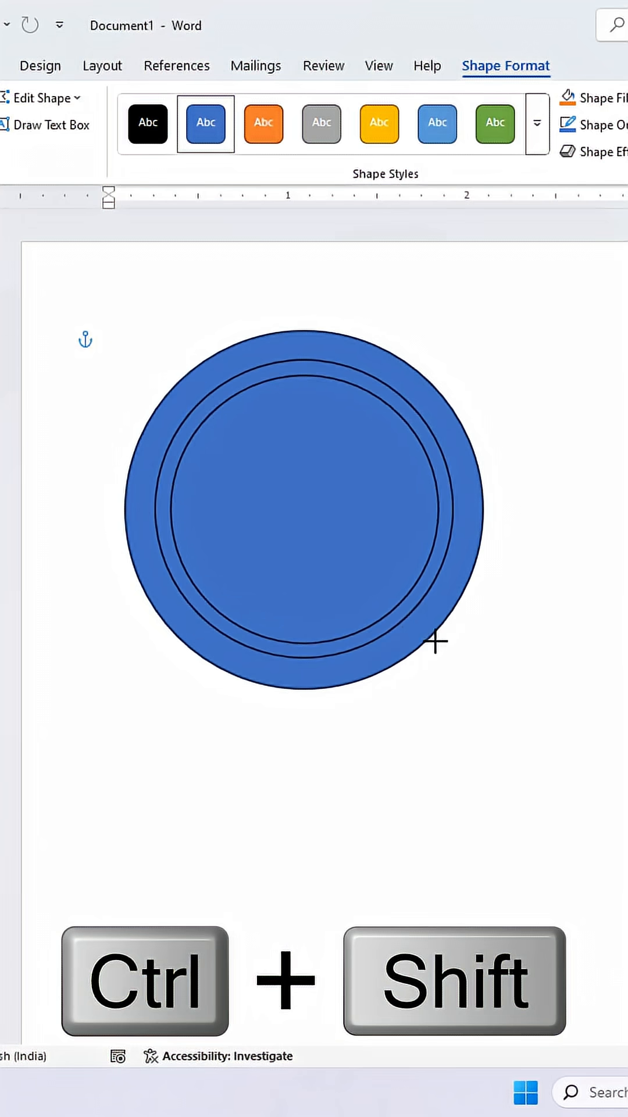
drag(435, 641, 371, 604)
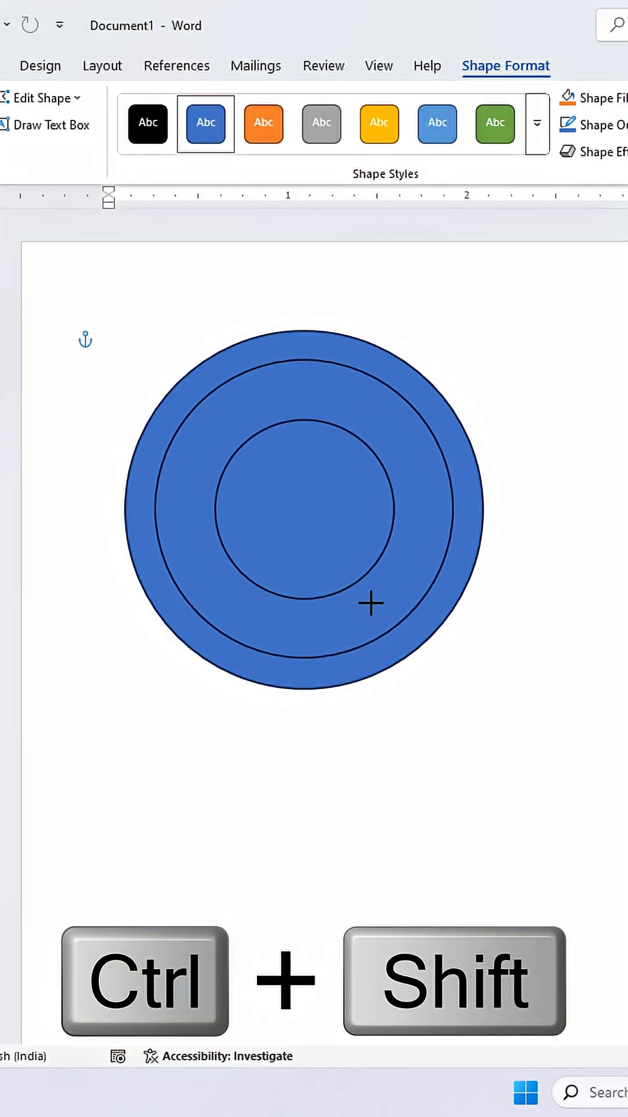